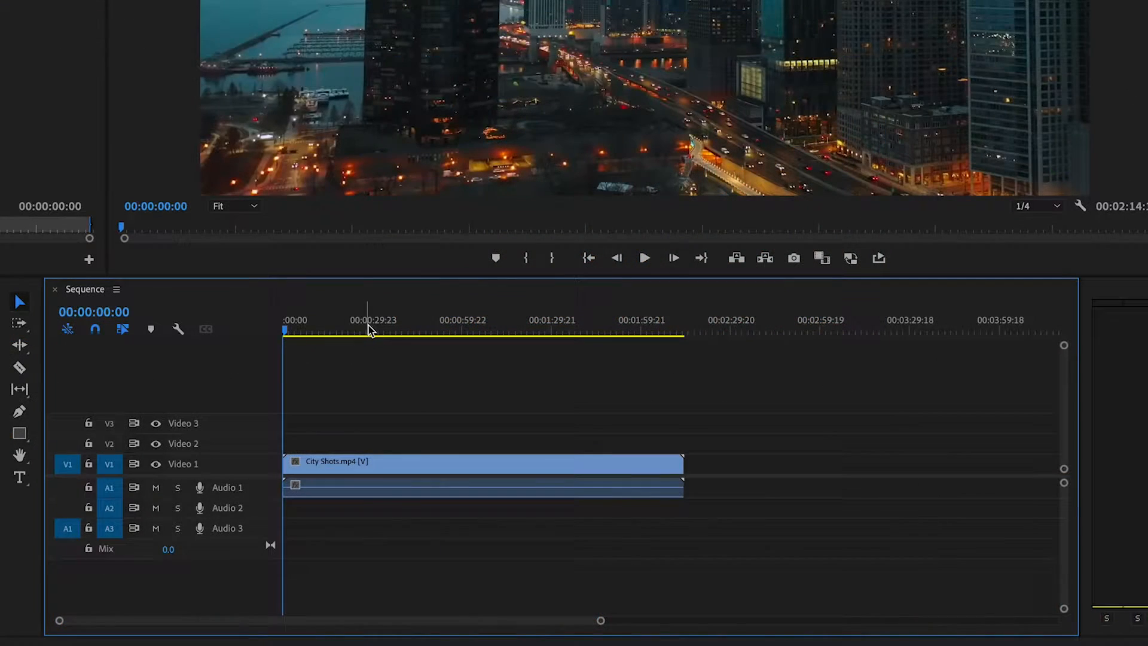
- Place the City Shots playhead at 00:00:46:00 on the timeline ruler
{"action": "left_click", "coordinate": [421, 329]}
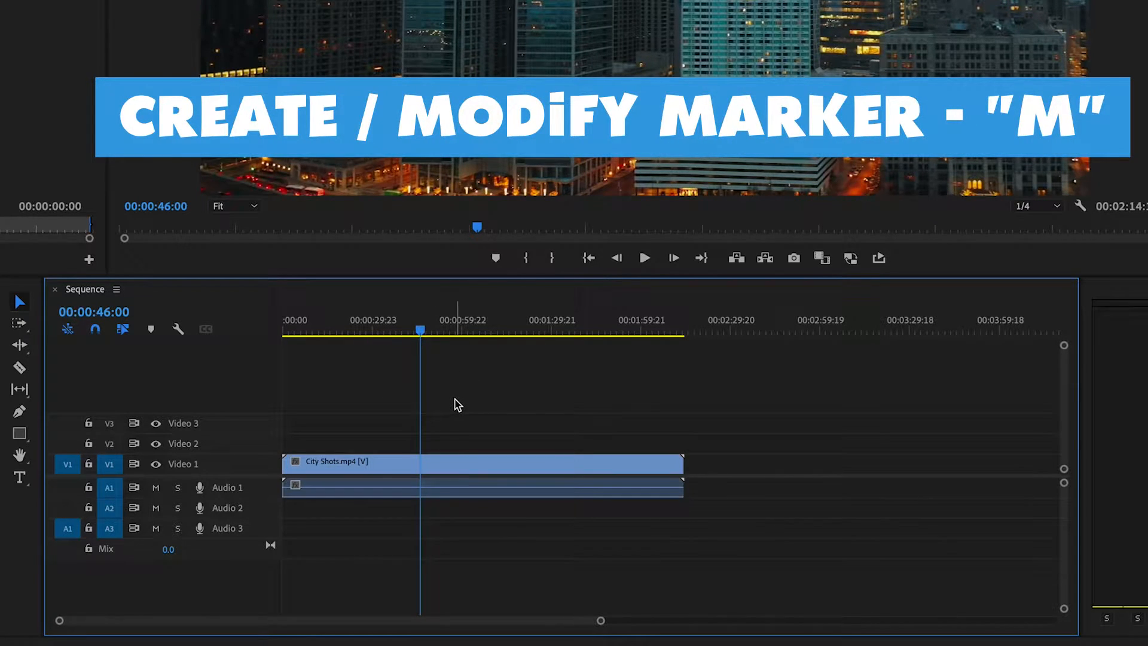
- Add a sequence marker at the 46-second playhead position with M
{"action": "key", "text": "m"}
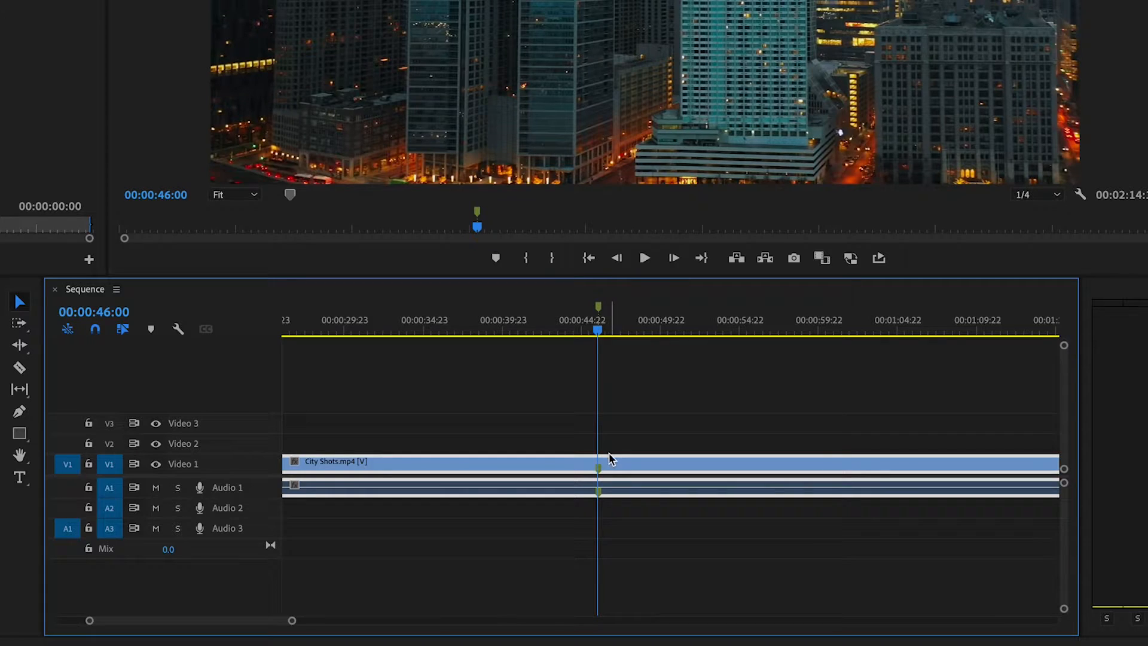
{"action": "mouse_move", "coordinate": [633, 313]}
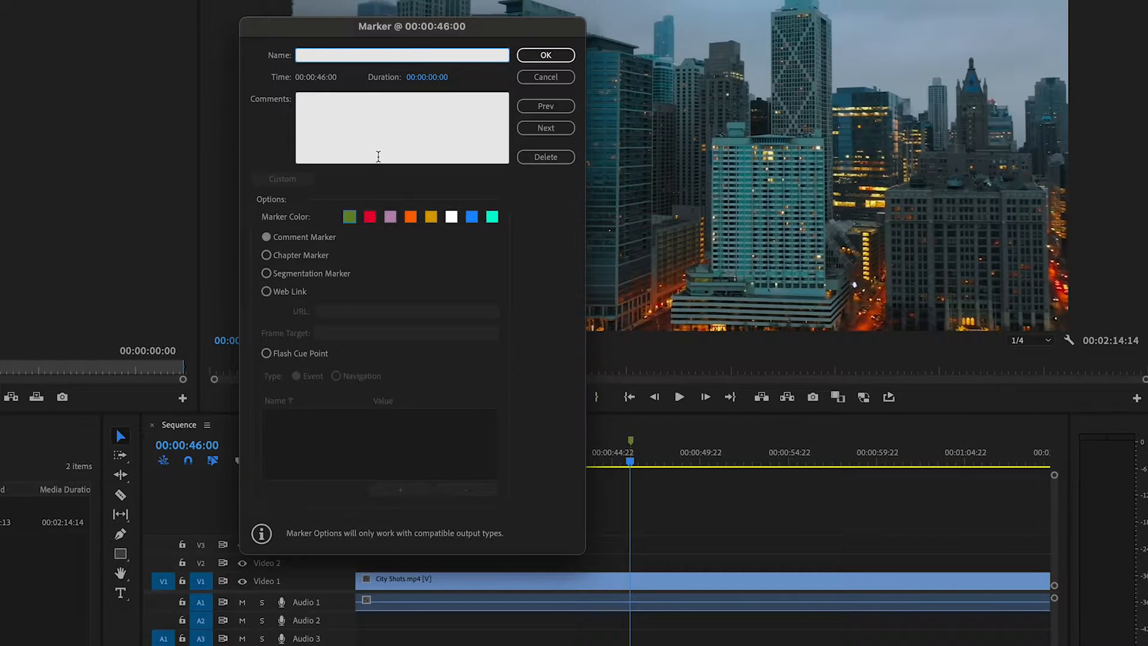
- Enter the comment 'change shot later', choose purple, and confirm the marker
{"action": "type", "text": "change shot later"}
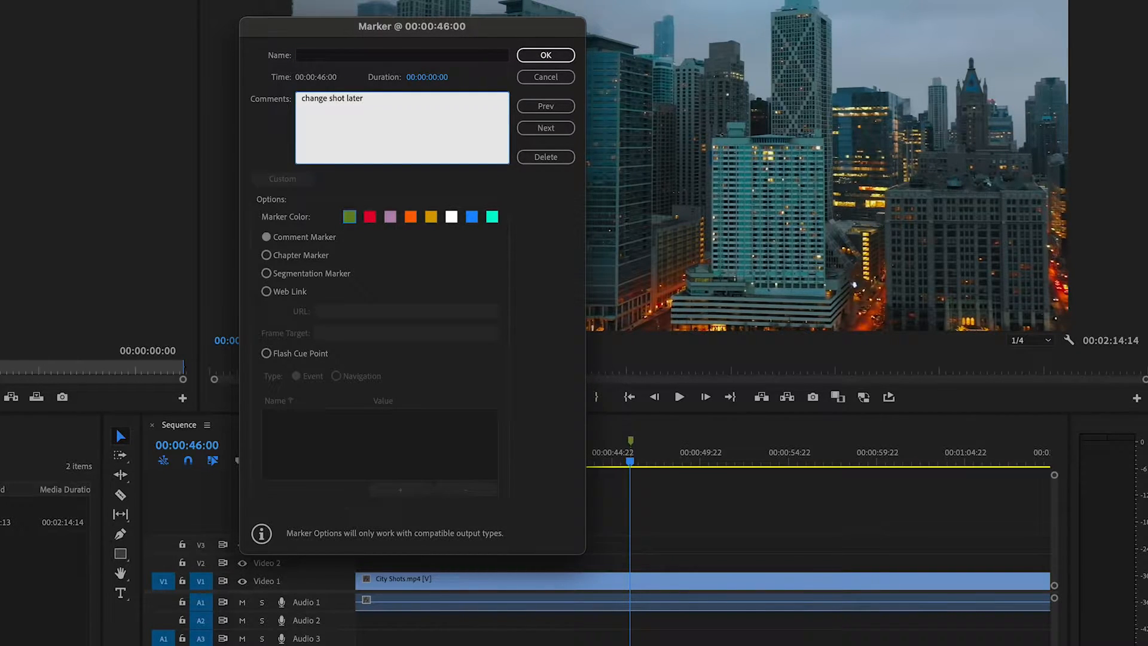
{"action": "mouse_move", "coordinate": [349, 216]}
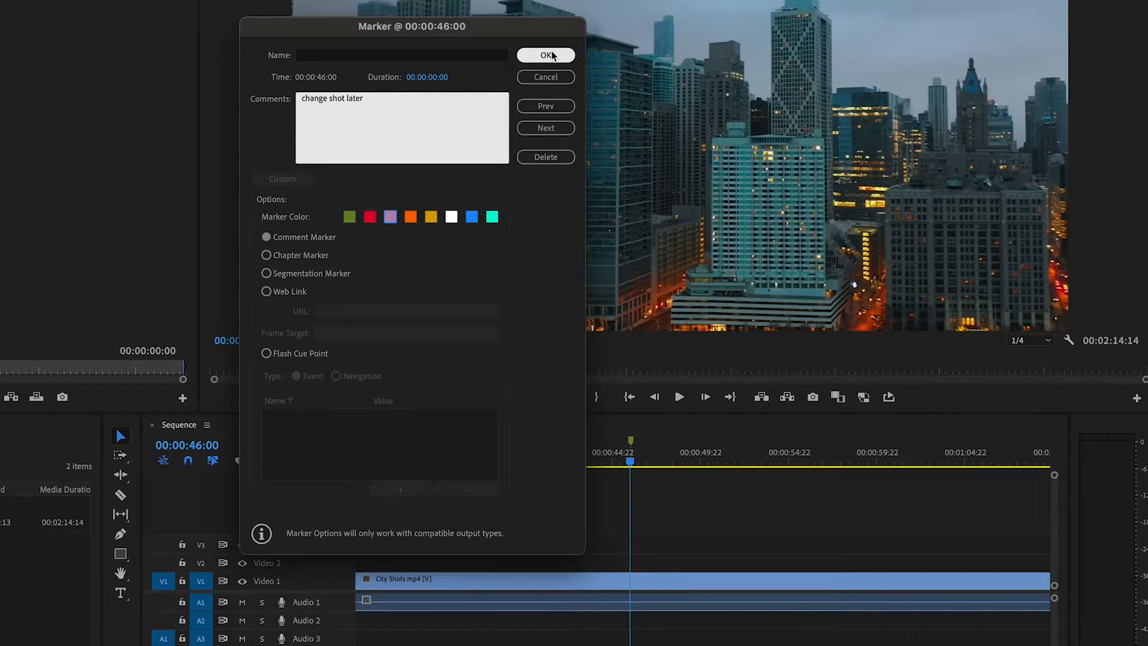
{"action": "left_click", "coordinate": [545, 55]}
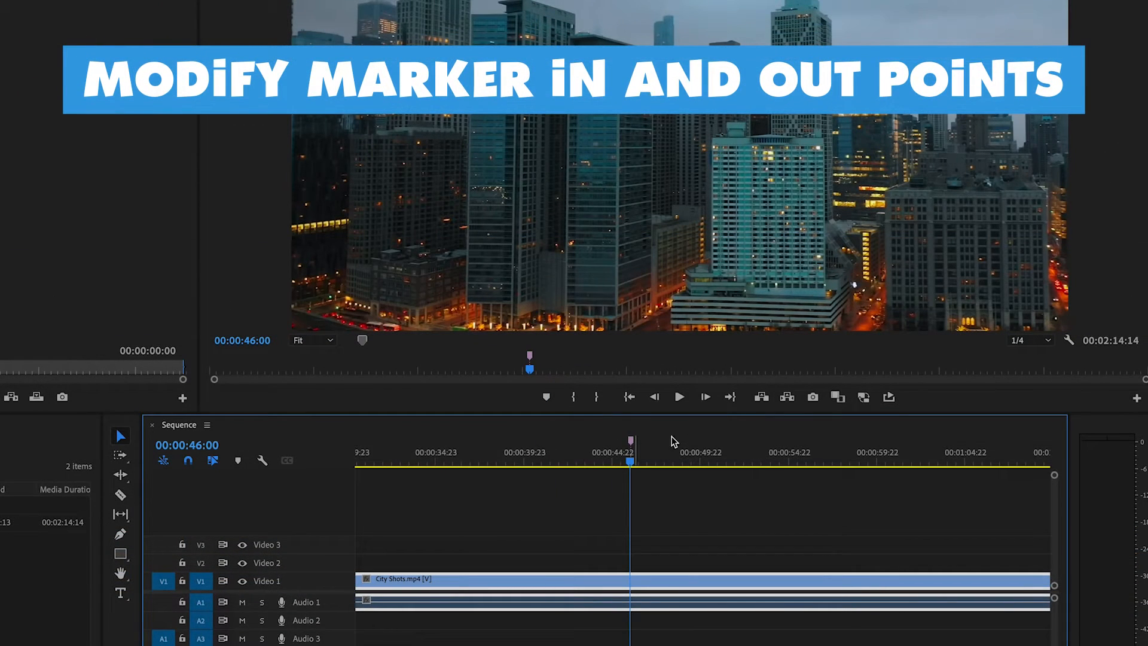
{"action": "mouse_move", "coordinate": [646, 450]}
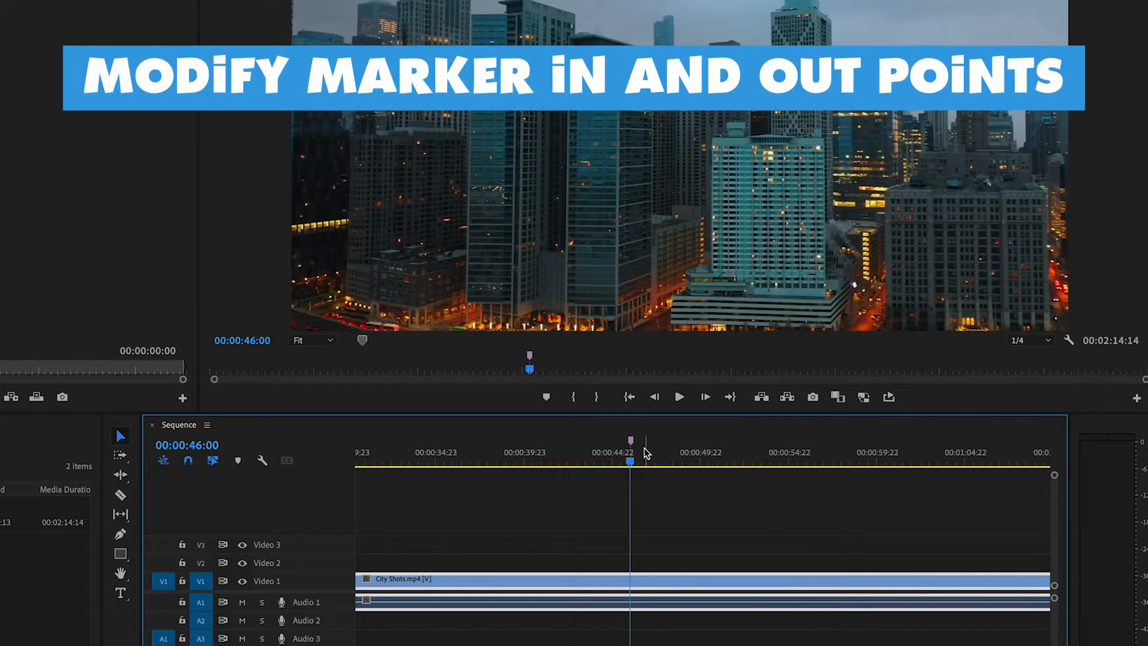
{"action": "mouse_move", "coordinate": [631, 447]}
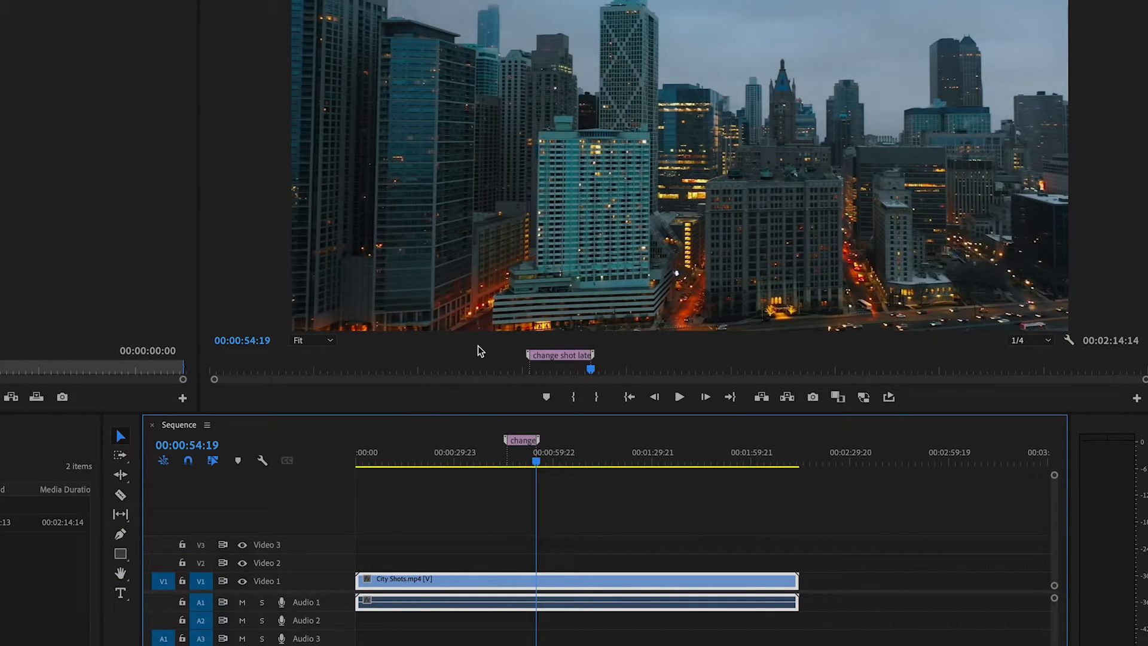
- Extend the purple marker's out point to about 1:07, making it a duration marker
{"action": "left_click", "coordinate": [578, 463]}
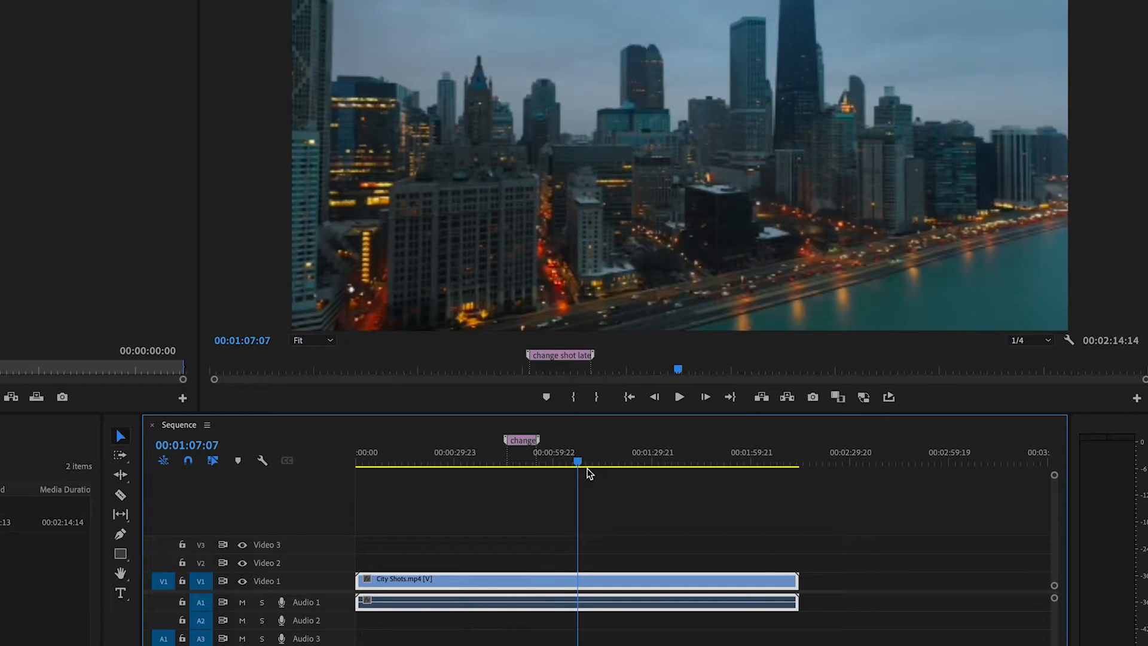
{"action": "left_click", "coordinate": [627, 462]}
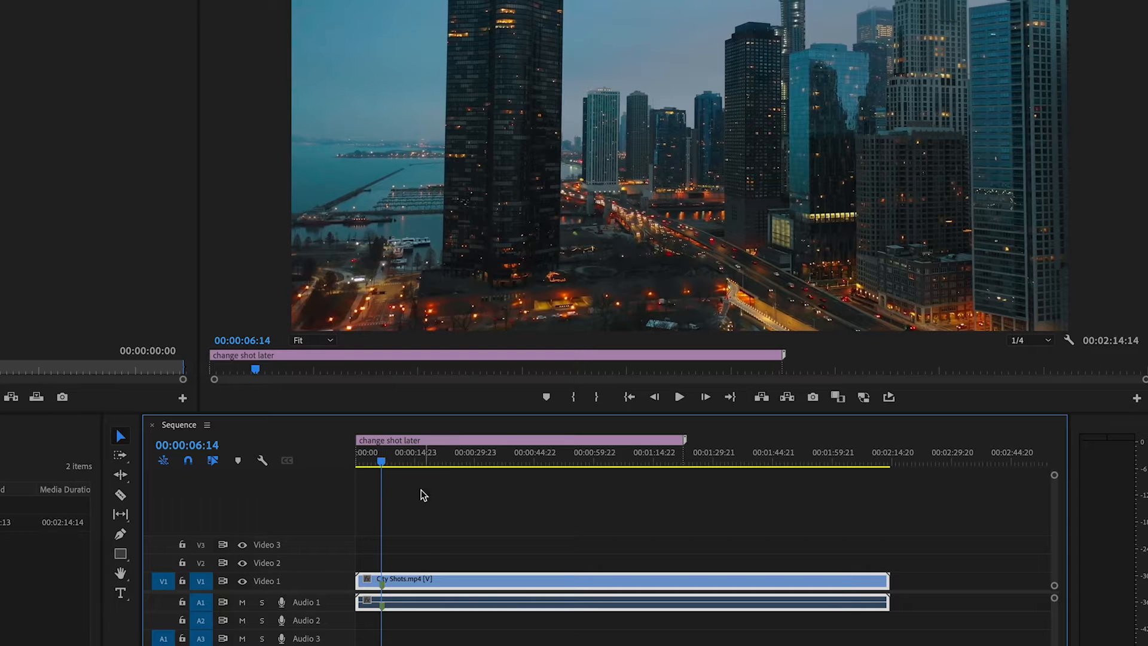
{"action": "mouse_move", "coordinate": [362, 581]}
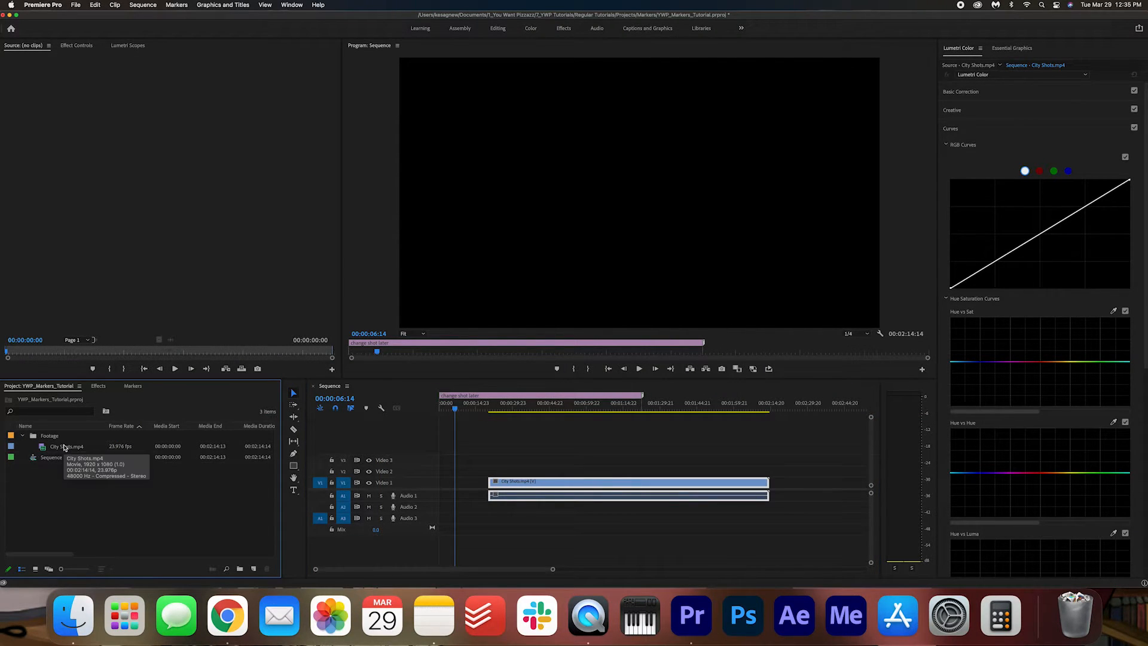
- Load City Shots.mp4 from the Project panel into the Source Monitor
{"action": "double_click", "coordinate": [68, 446]}
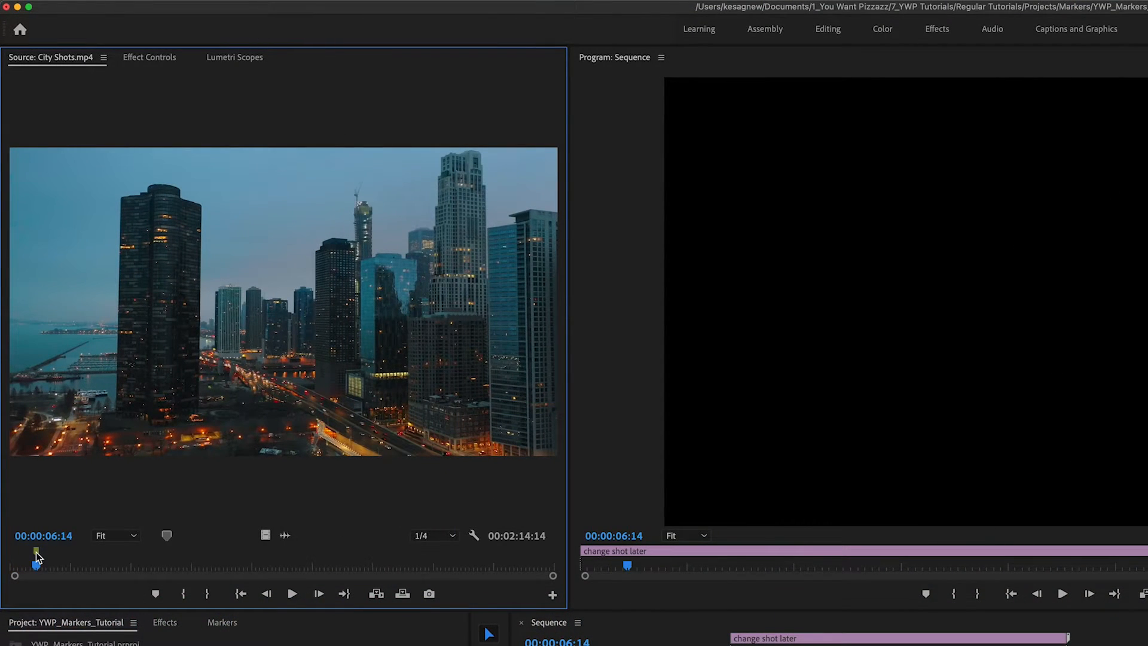
{"action": "mouse_move", "coordinate": [36, 574]}
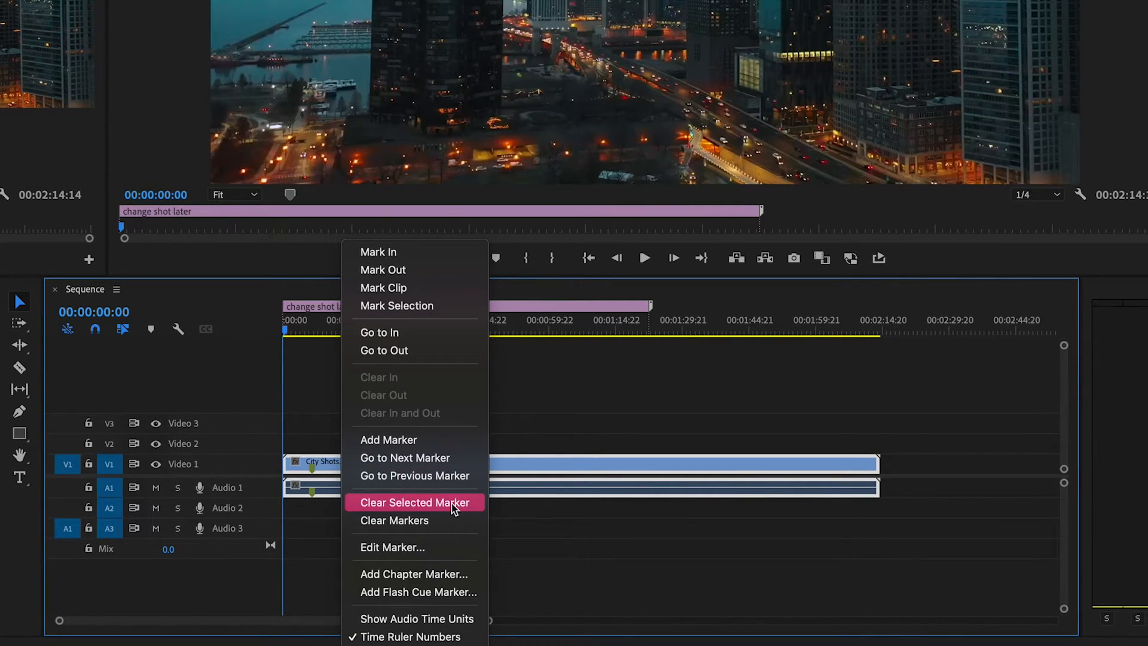
- Clear the selected purple sequence marker and all markers on the City Shots clip
{"action": "left_click", "coordinate": [416, 502]}
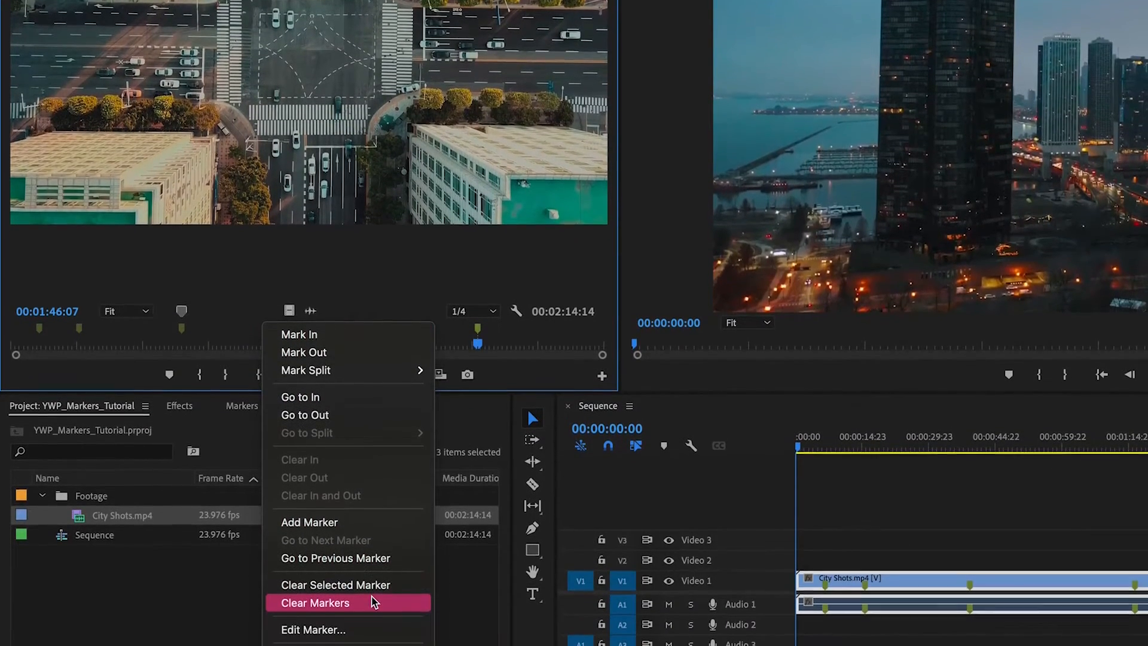
{"action": "left_click", "coordinate": [314, 602]}
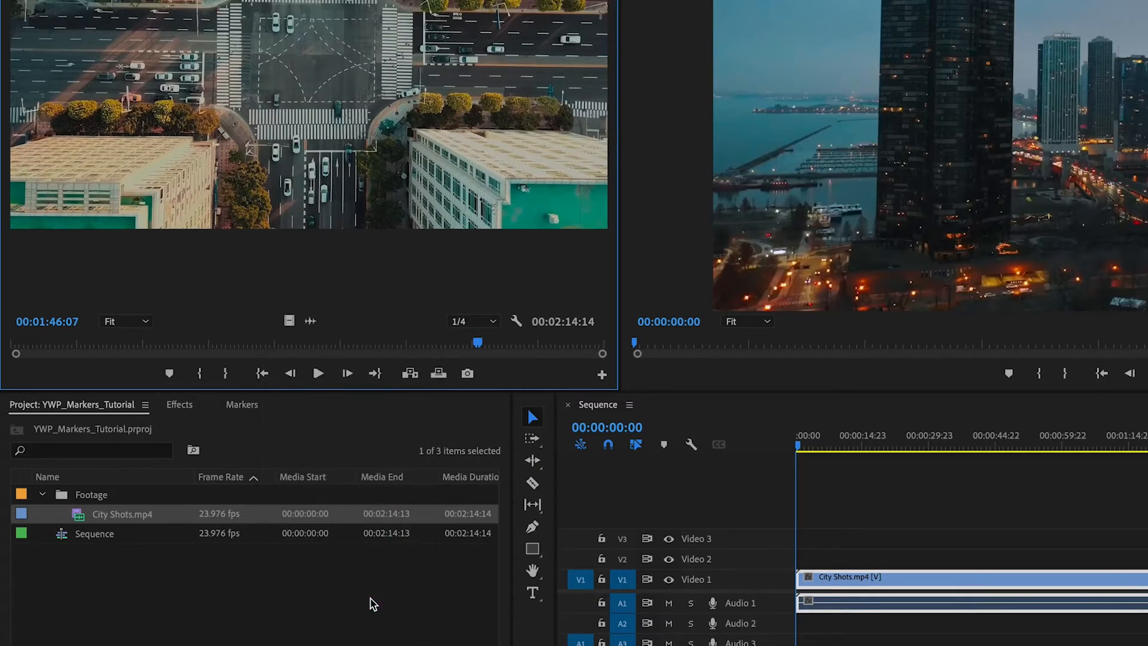